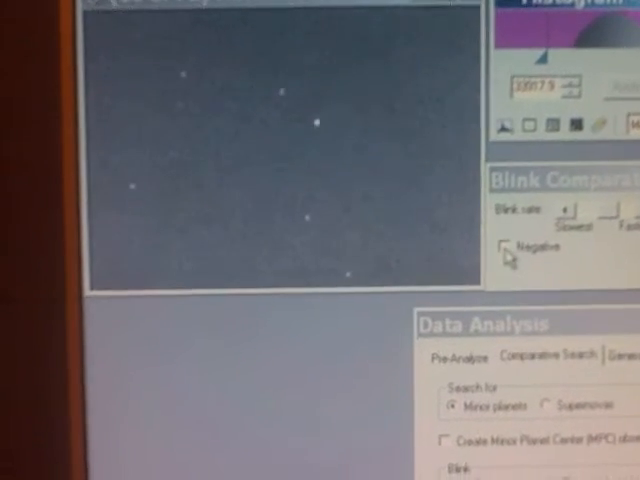
Step: Open the JPL Small-Body Database page for 2017 CS and scroll to its orbit data
left_click(507, 248)
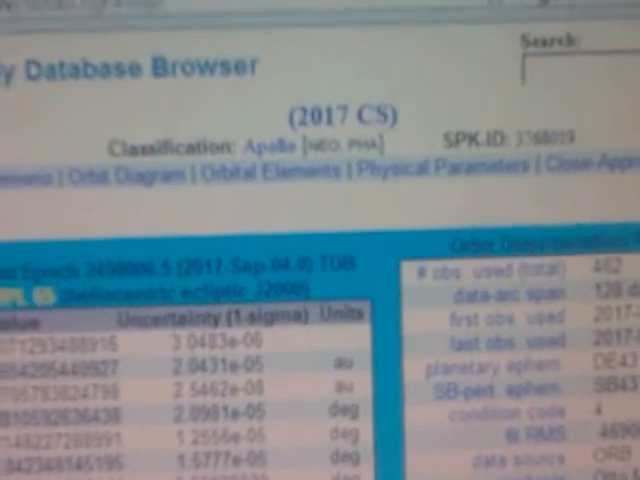
scroll("down", 3)
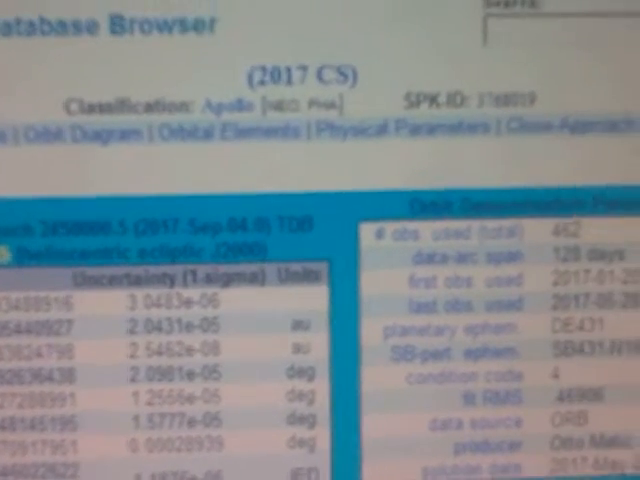
left_click(75, 128)
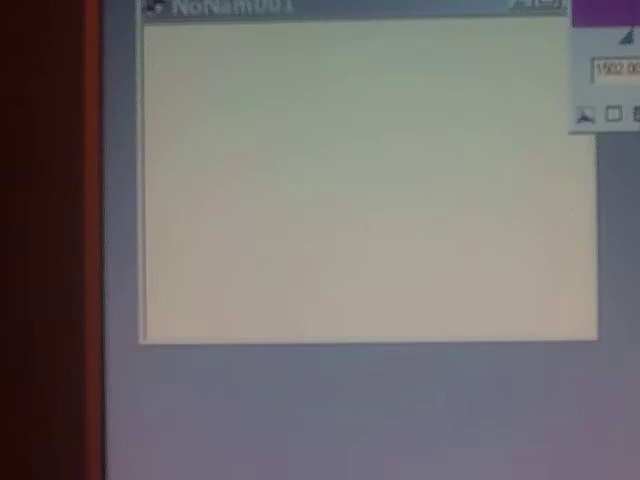
Step: Switch back to CCDSoft and open a blank untitled image window
left_click(452, 24)
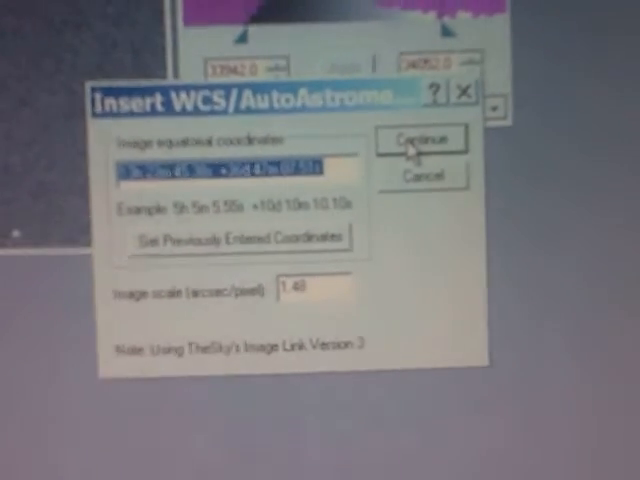
Step: Run Insert WCS/AutoAstrometry with the image coordinates and 1.48 arcsec/pixel scale
left_click(420, 138)
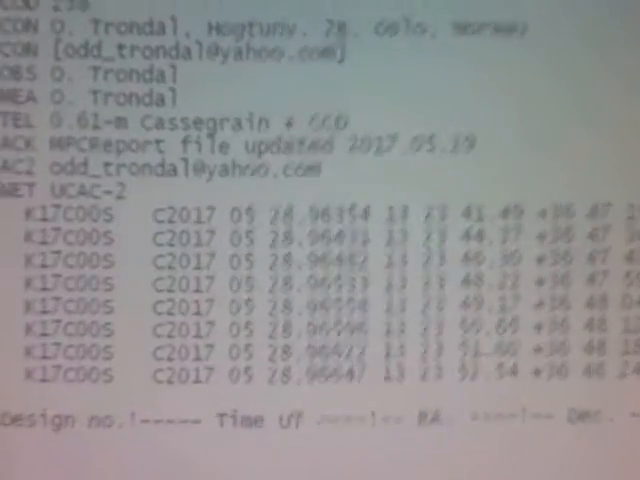
Step: Scroll through the K17C00S observation lines of the MPCReport file in Notepad
scroll("down", 3)
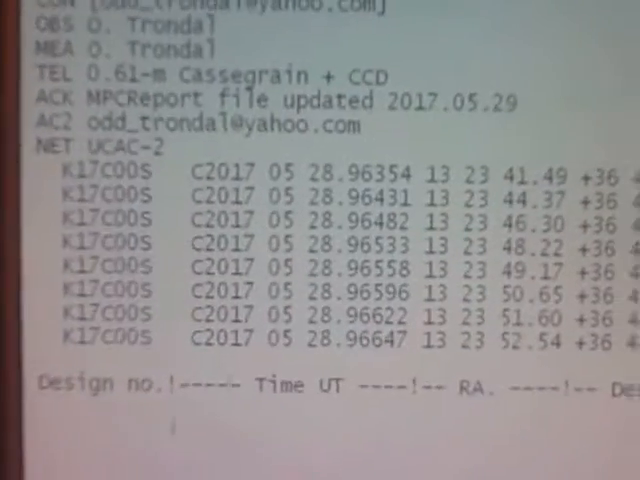